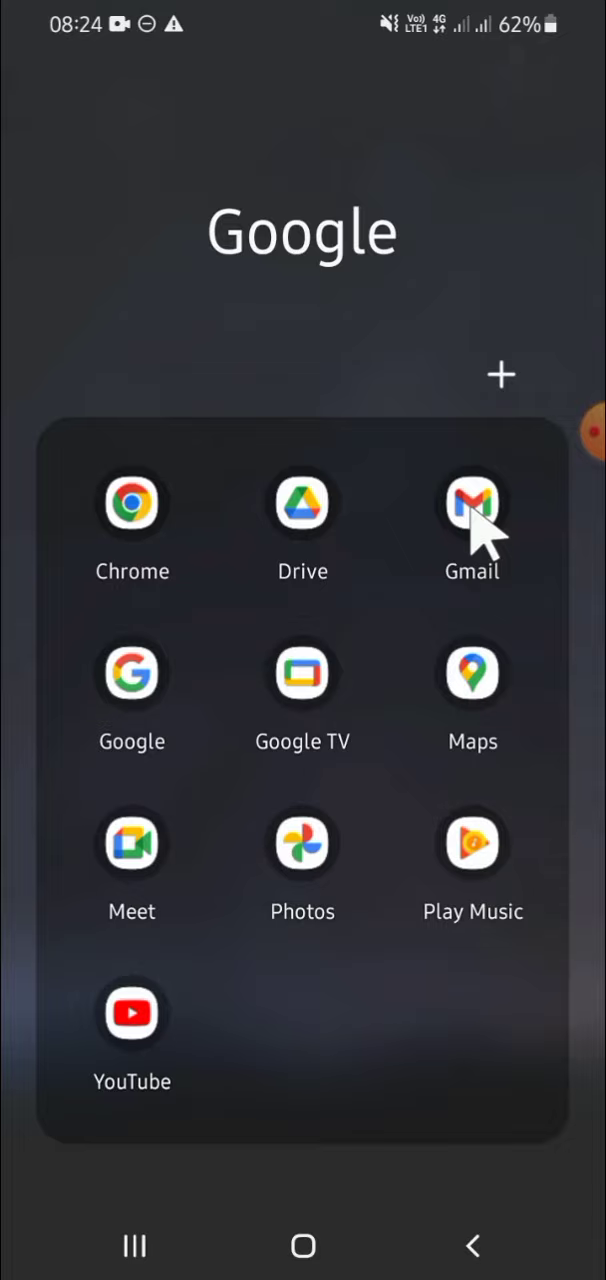
# - Launch Gmail and reach Manage your Google Account from the profile avatar menu
pyautogui.click(471, 505)
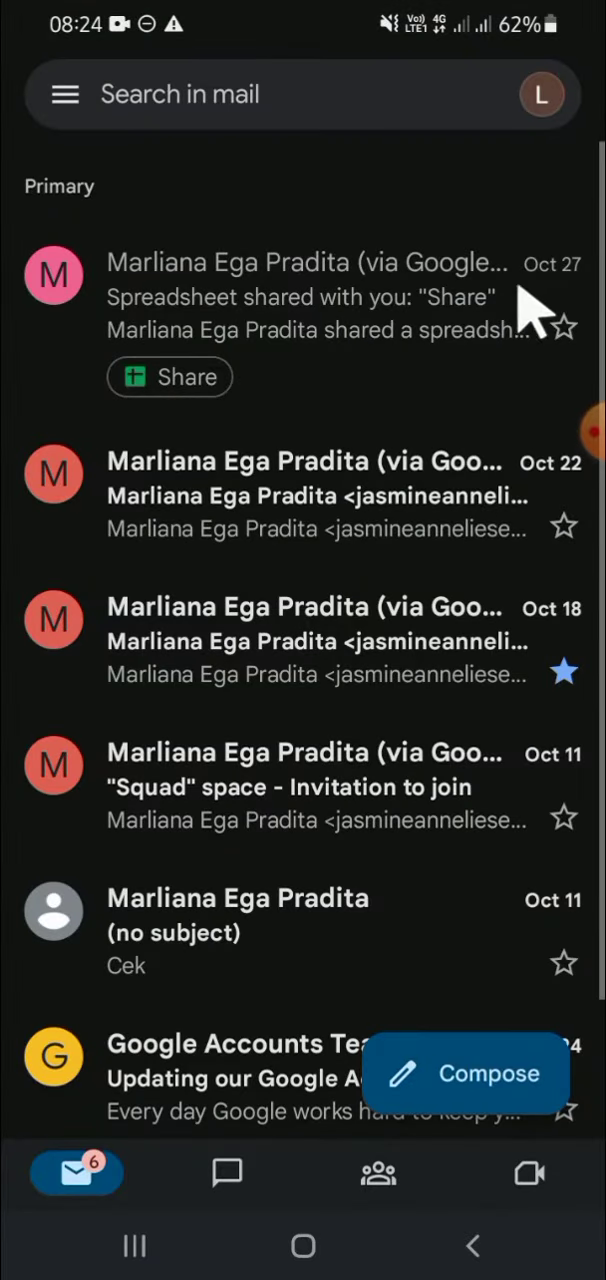
pyautogui.moveTo(543, 105)
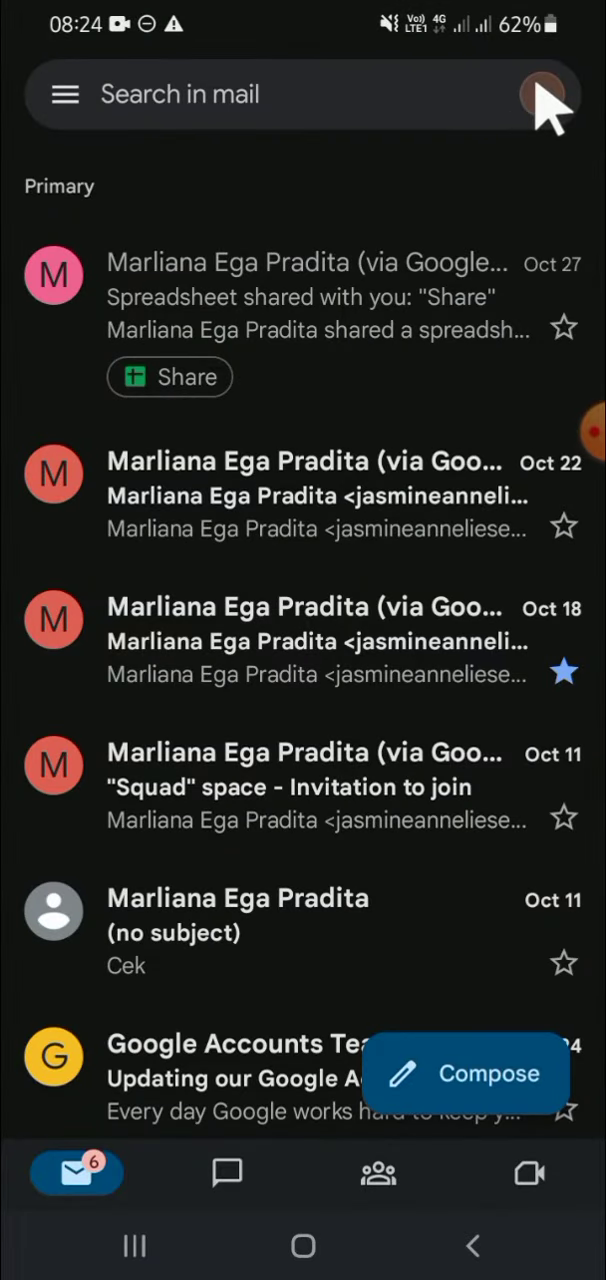
pyautogui.click(553, 95)
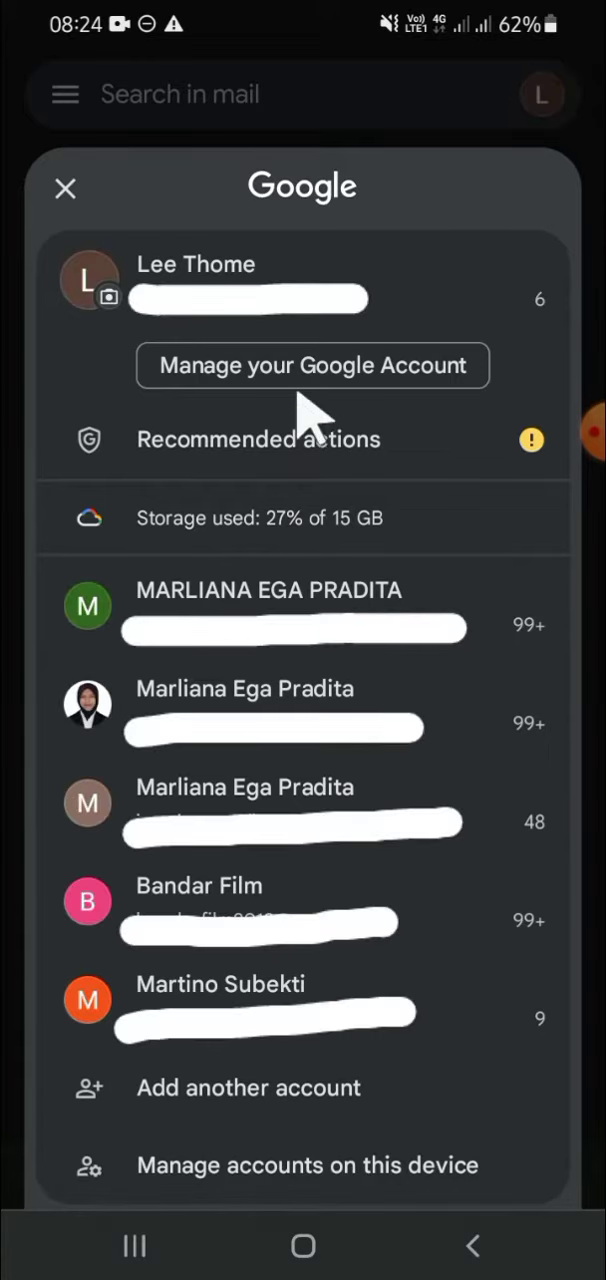
pyautogui.click(64, 188)
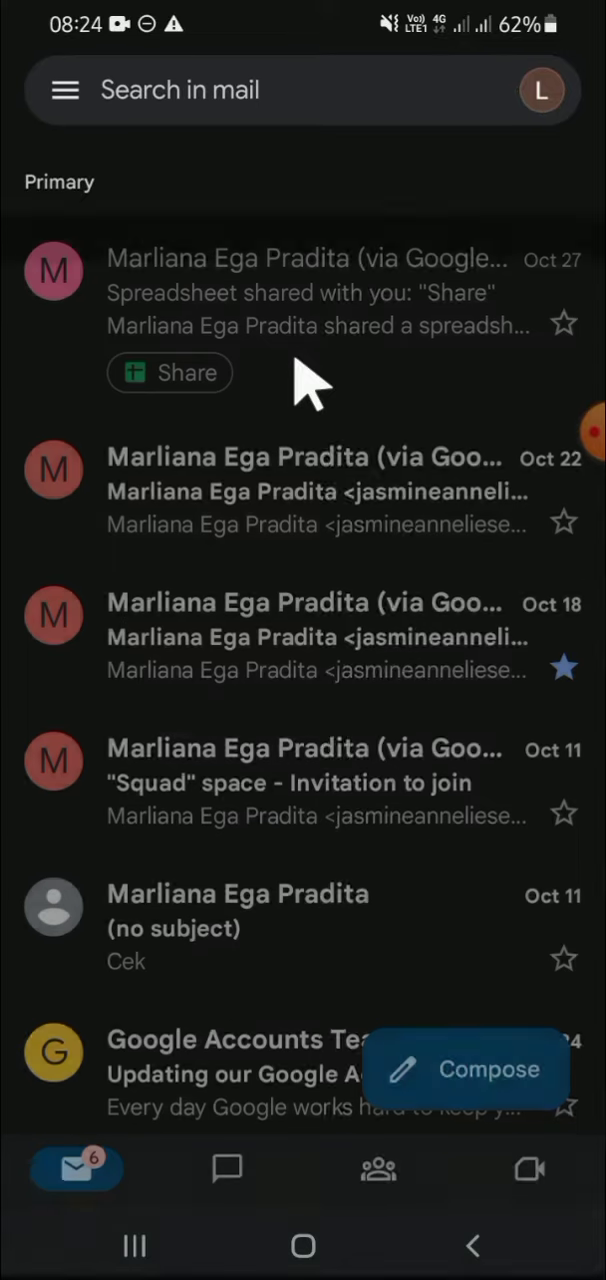
pyautogui.click(541, 89)
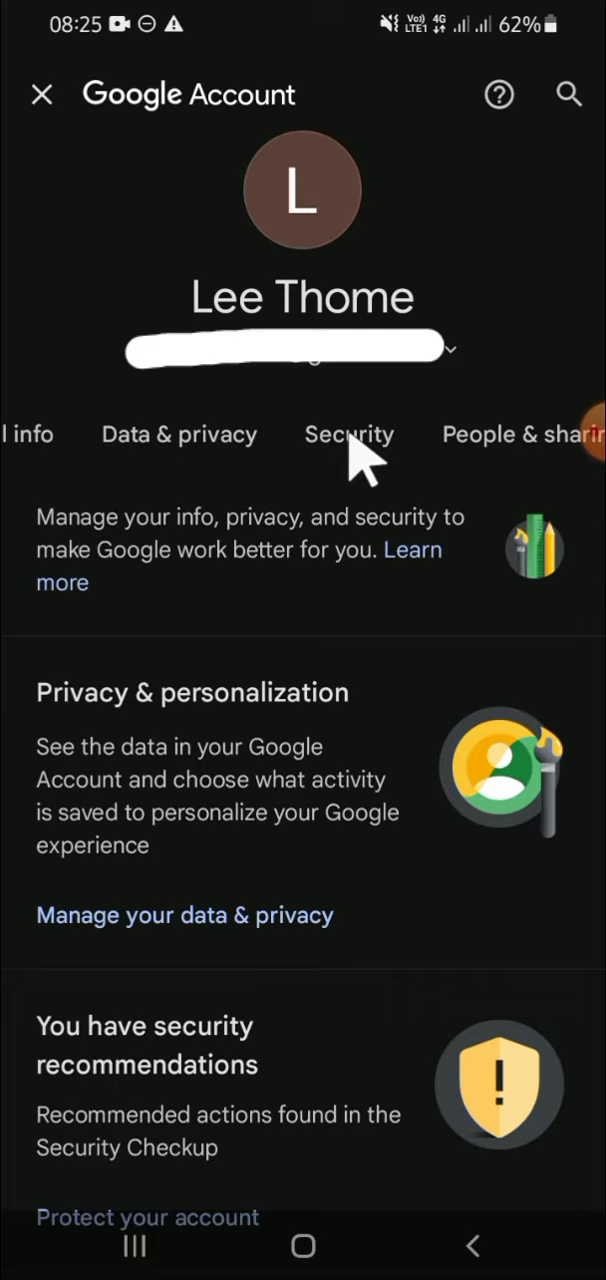
# - Switch to the Security tab and scroll to the 'How you sign in to Google' list
pyautogui.click(349, 434)
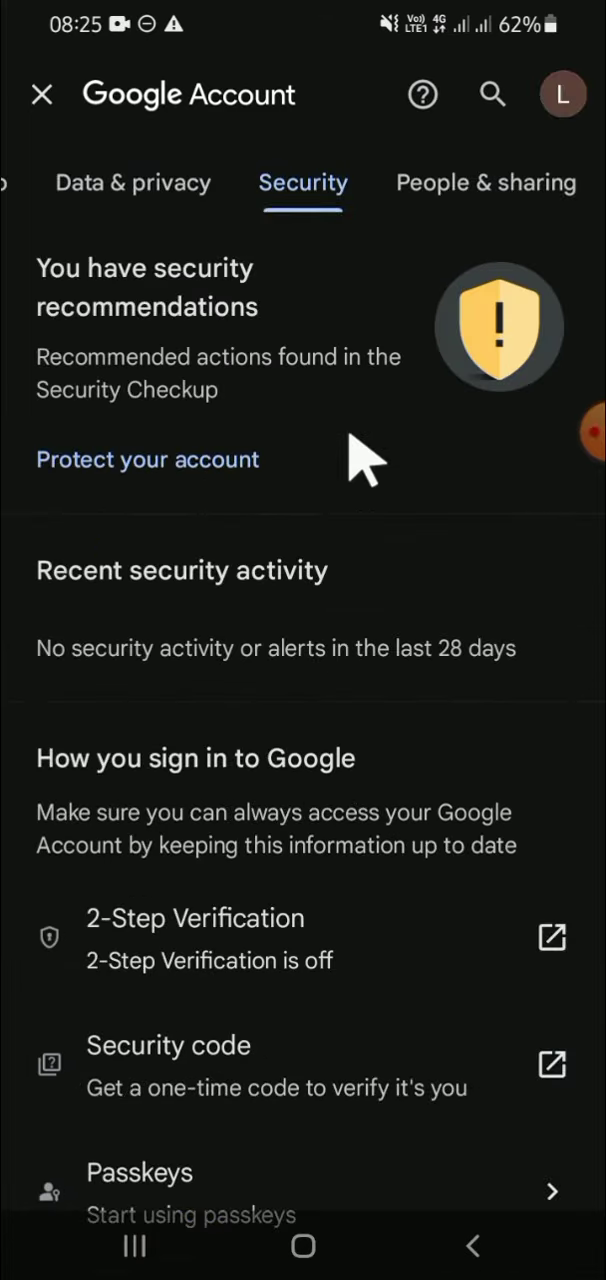
pyautogui.scroll(-3)
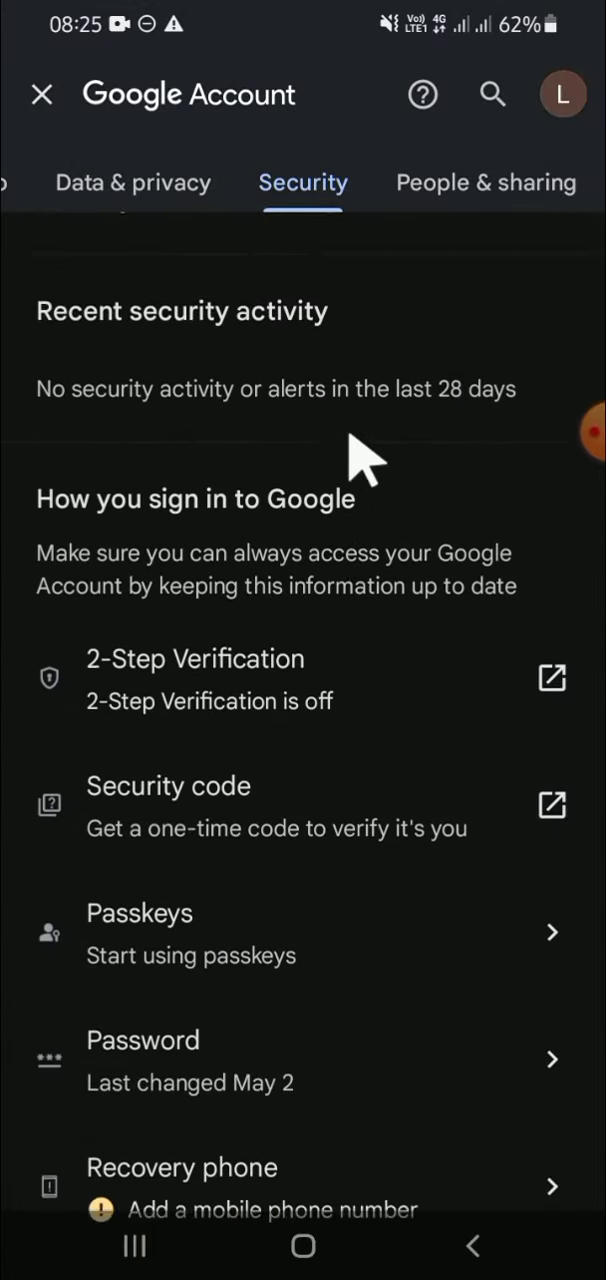
pyautogui.scroll(-3)
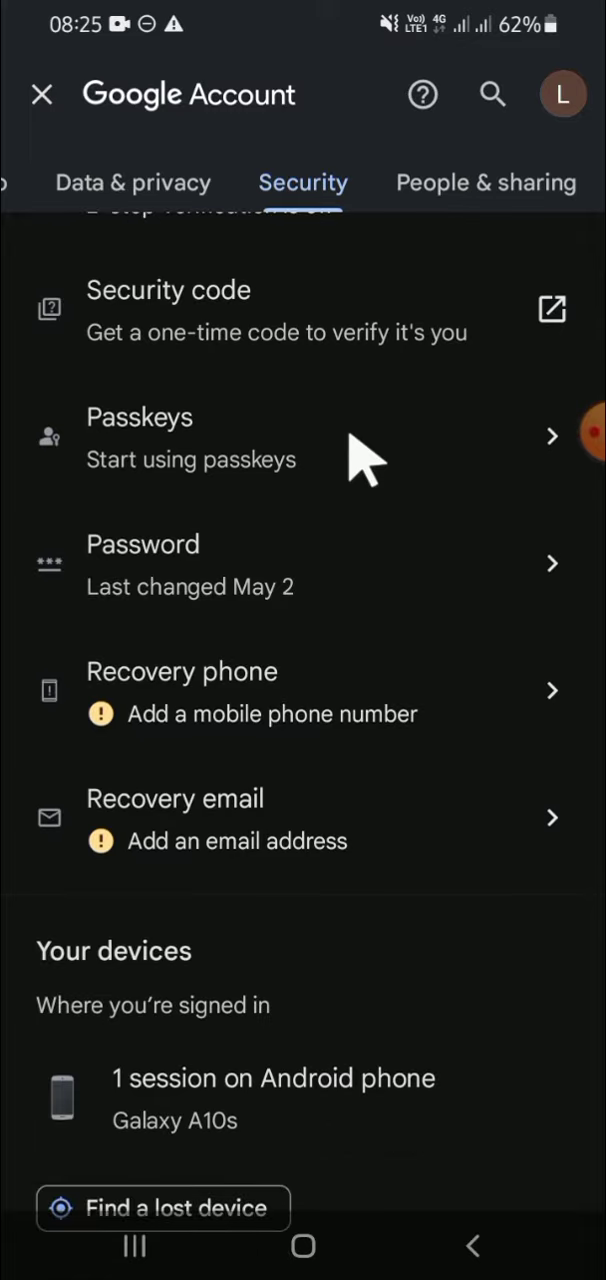
pyautogui.moveTo(245, 685)
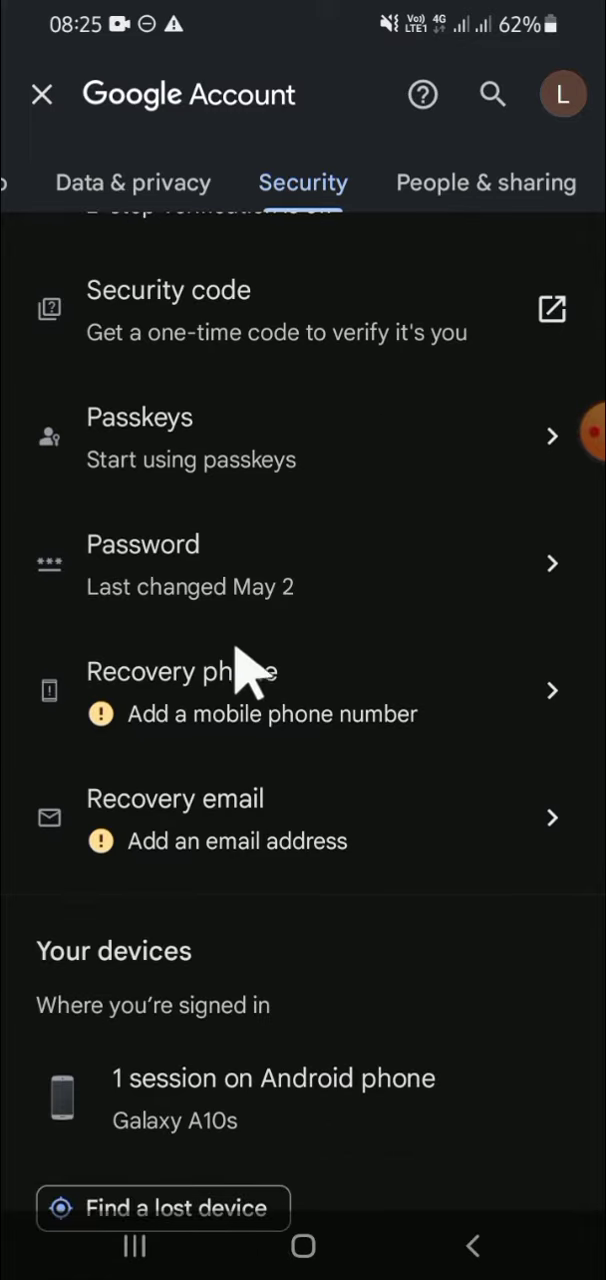
pyautogui.moveTo(168, 740)
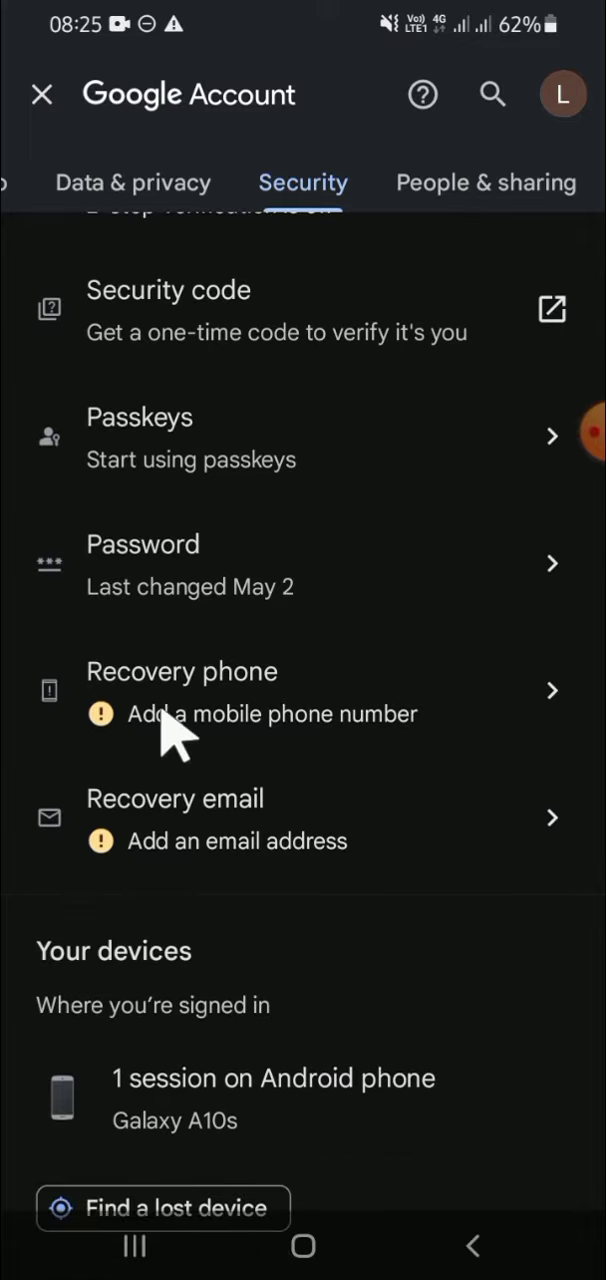
pyautogui.moveTo(140, 870)
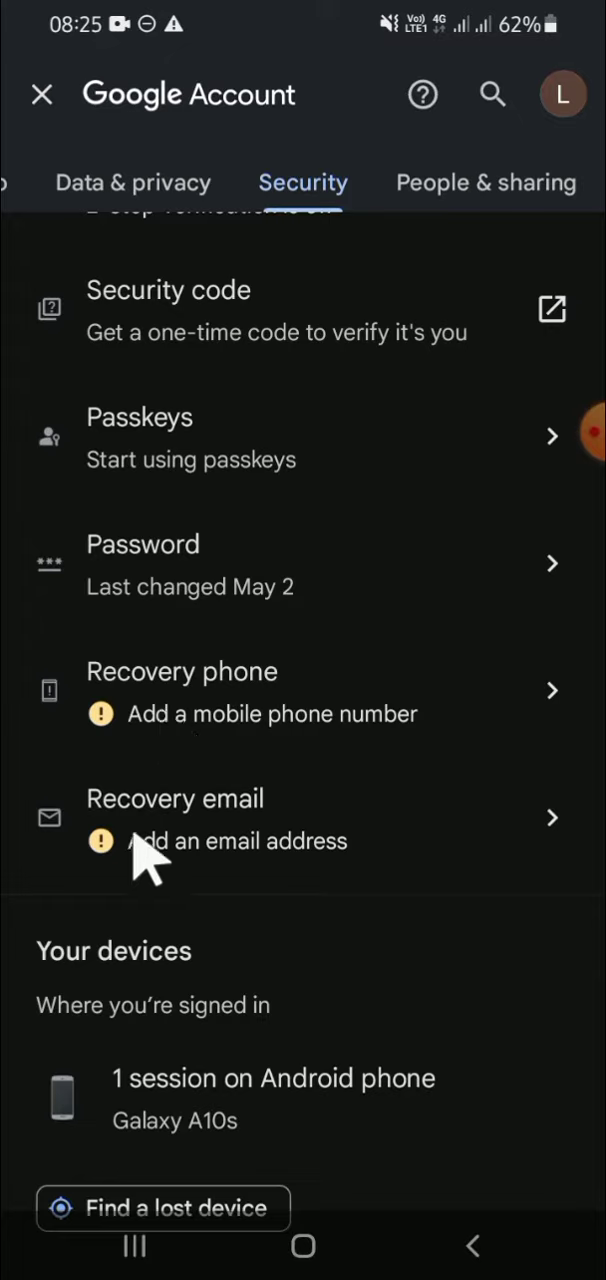
pyautogui.moveTo(210, 715)
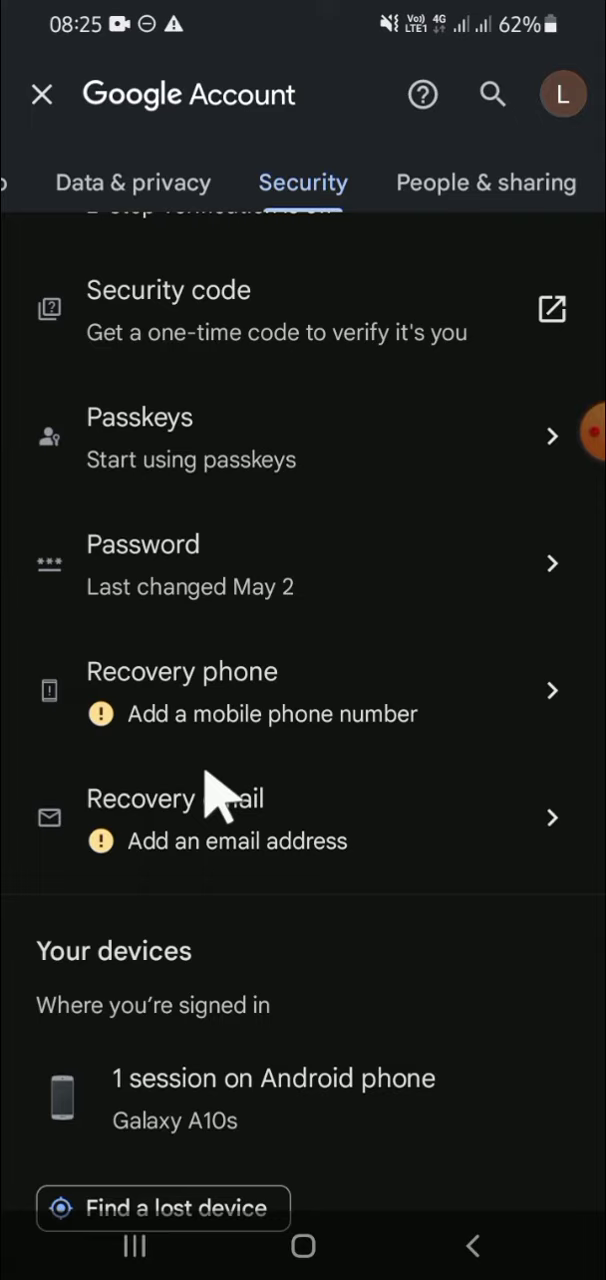
pyautogui.moveTo(200, 715)
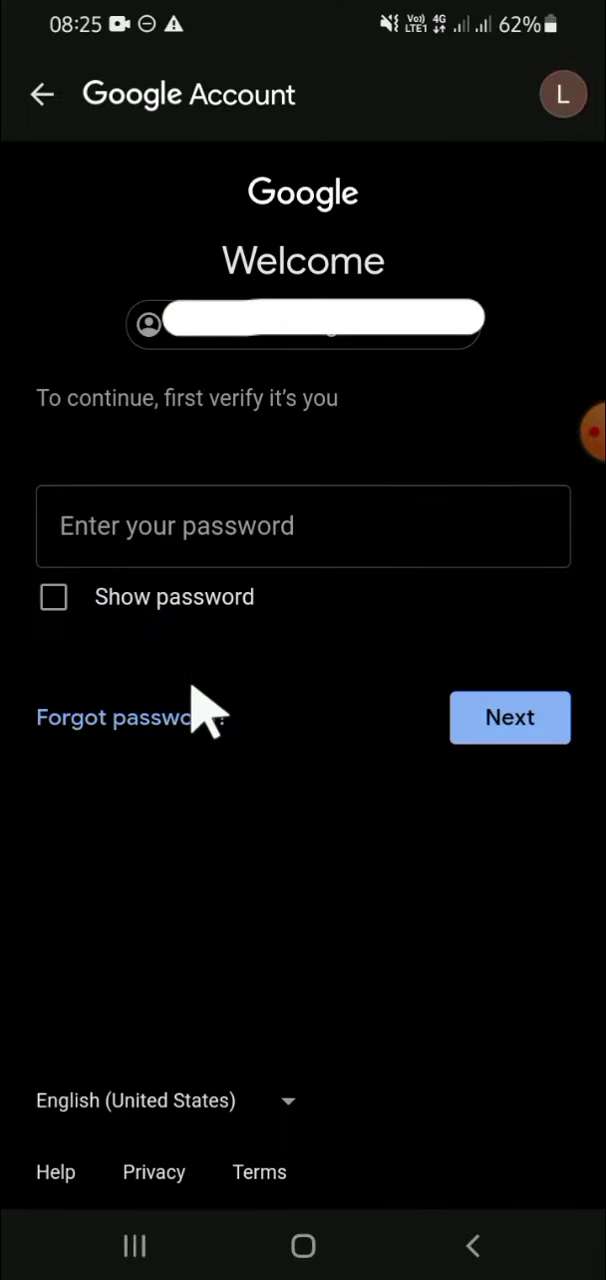
pyautogui.moveTo(235, 530)
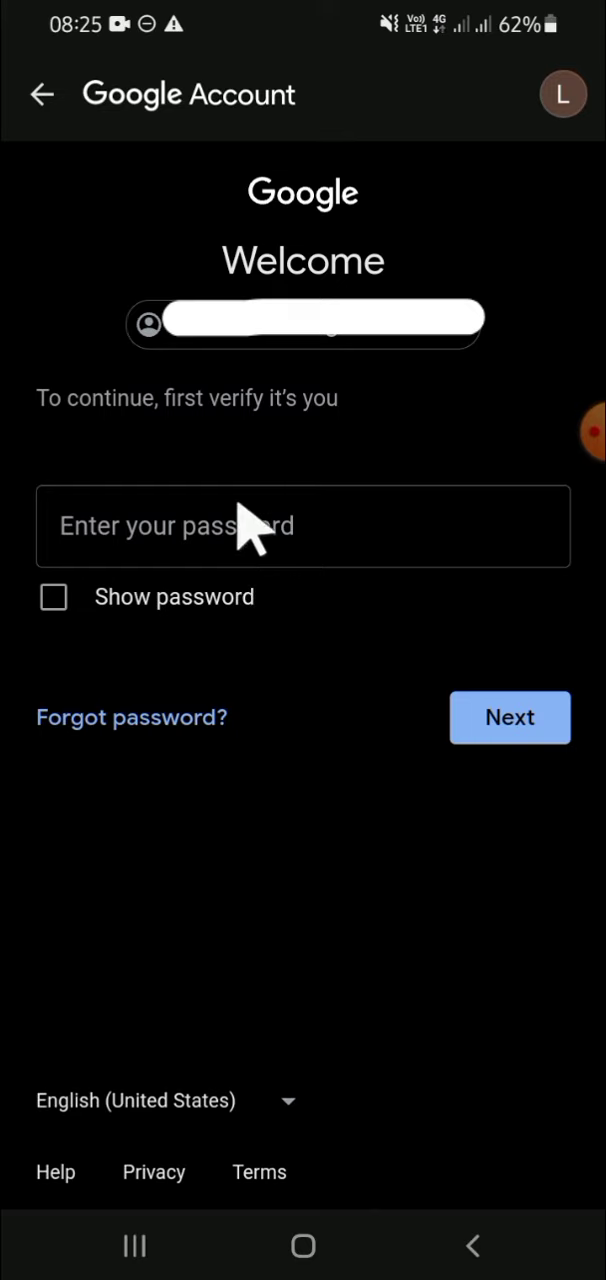
pyautogui.moveTo(275, 555)
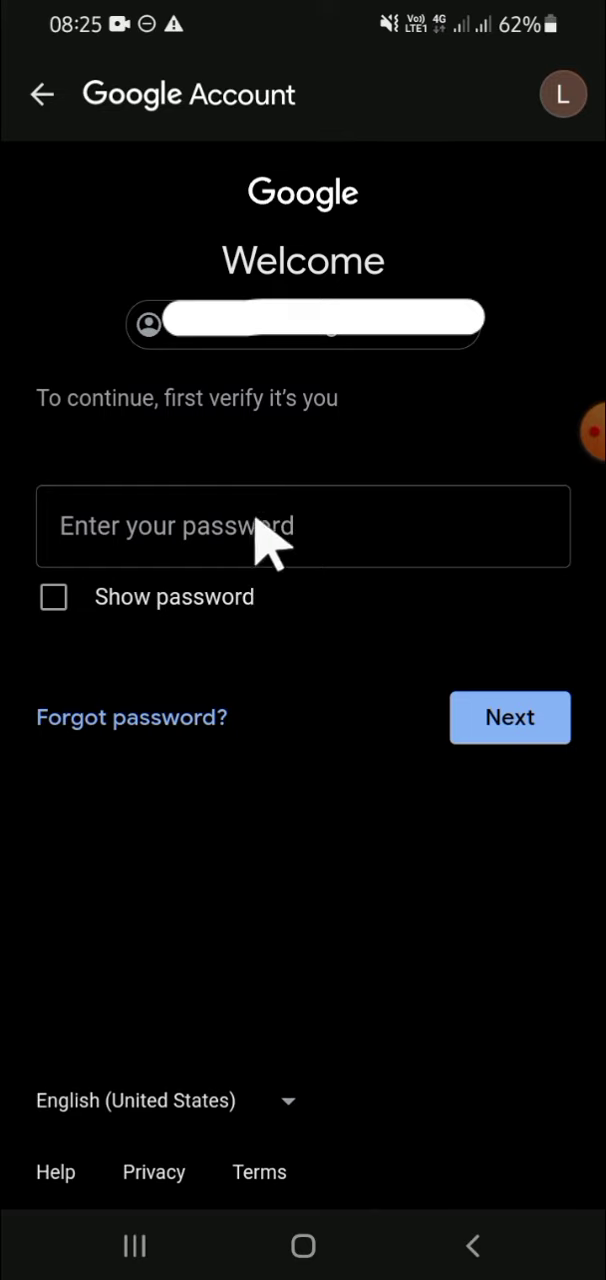
pyautogui.moveTo(210, 545)
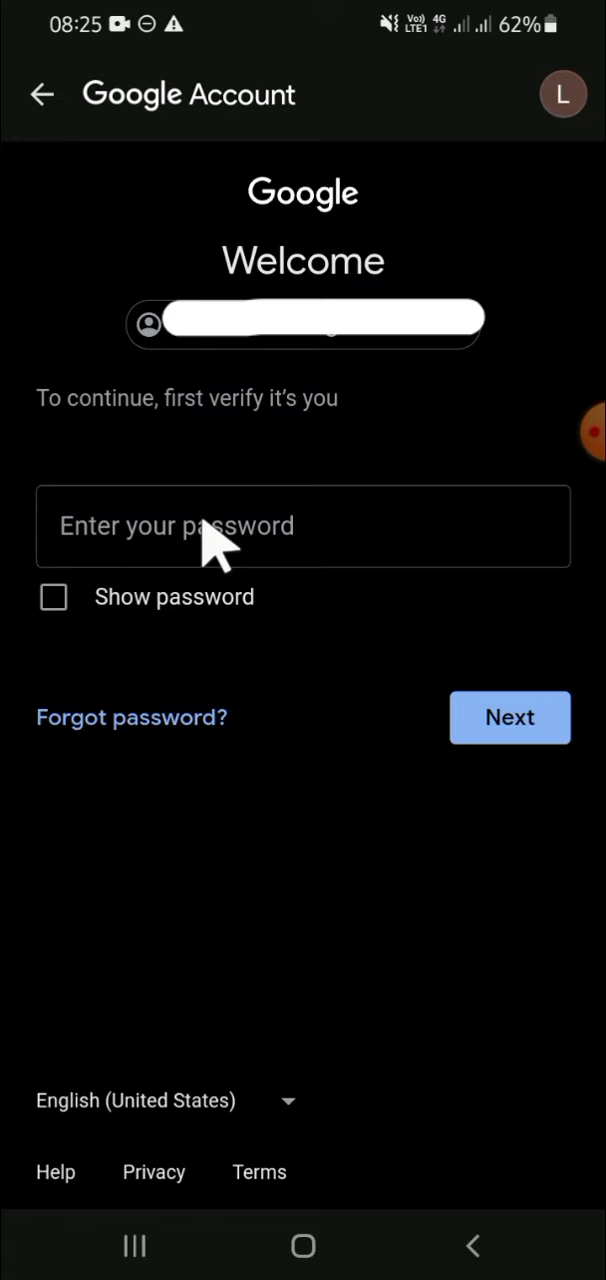